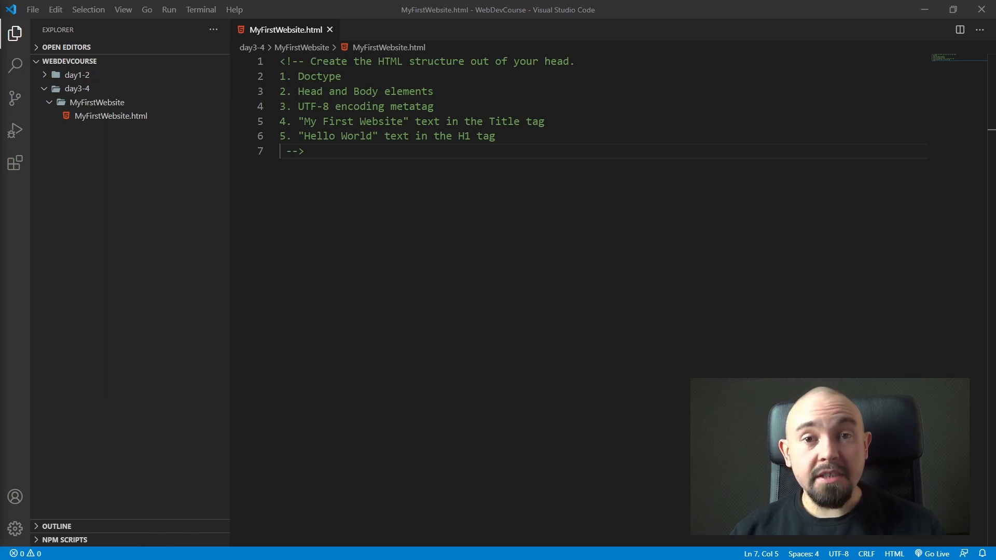
Highlight a line of the assignment comment before adding blank lines 8 and 9
triple_click(310, 76)
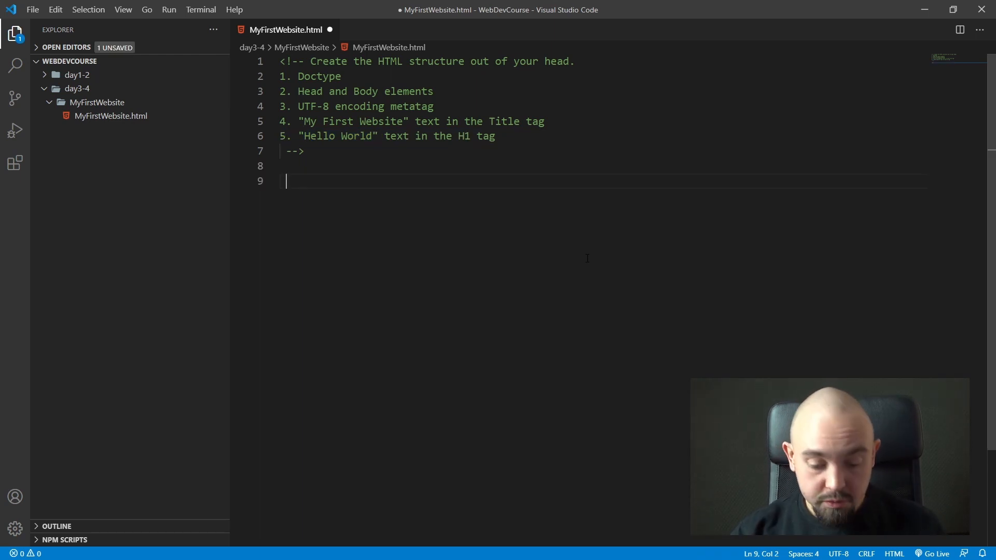
Expand the Emmet ! abbreviation into the HTML5 skeleton with doctype, lang en, UTF-8 meta, title and body
type("!DOCTYPE html>")
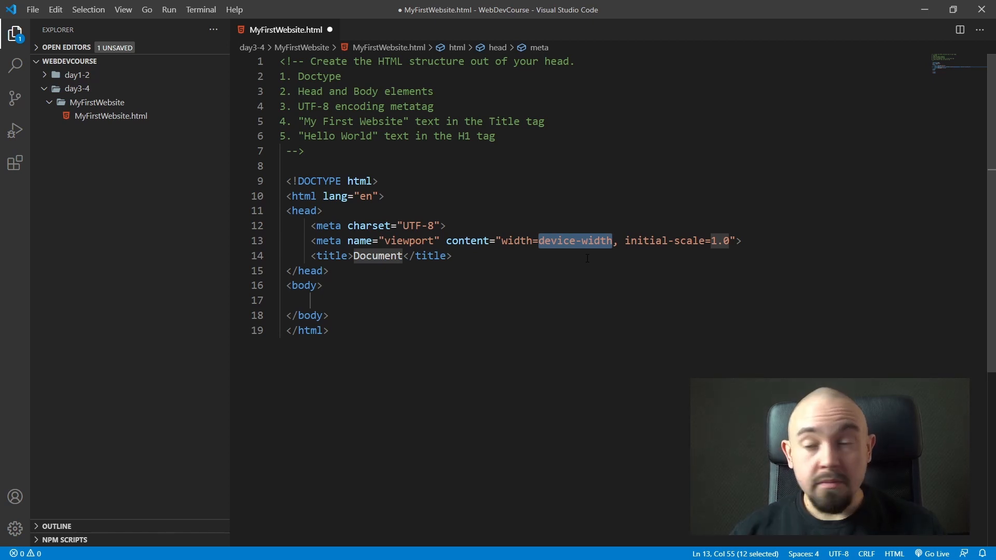
left_click(312, 299)
type("<h1>Hello World</h1>")
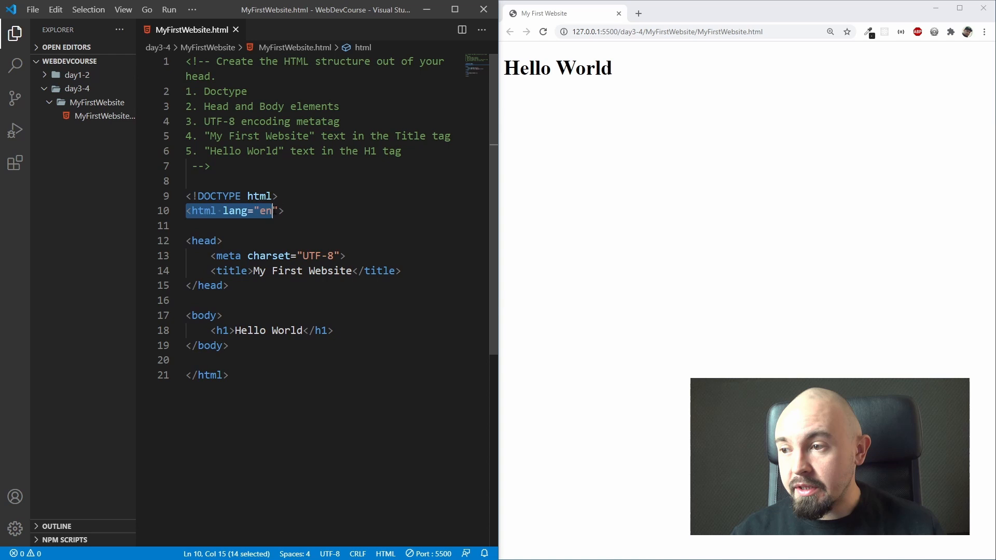
key("shift+End")
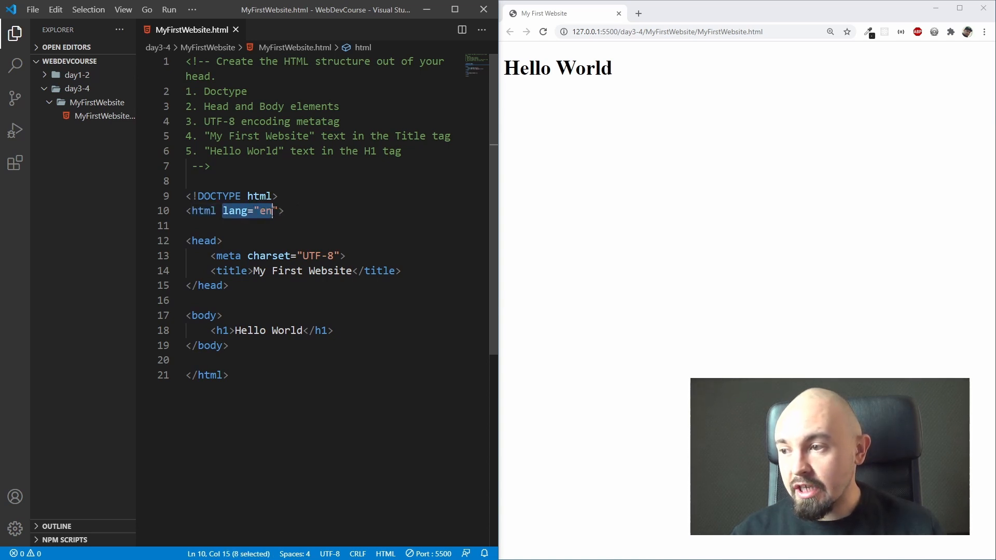
left_click(202, 240)
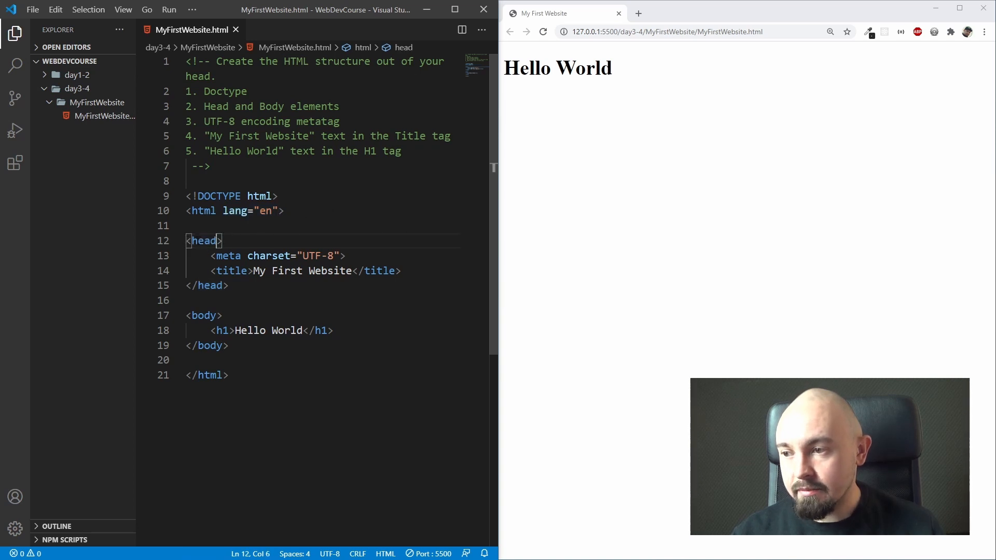
double_click(204, 240)
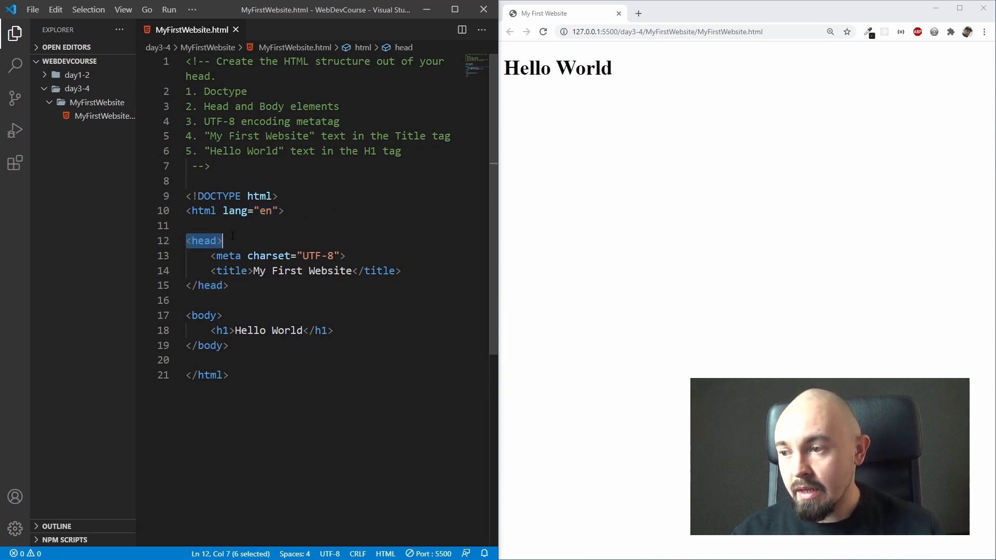
left_click(278, 255)
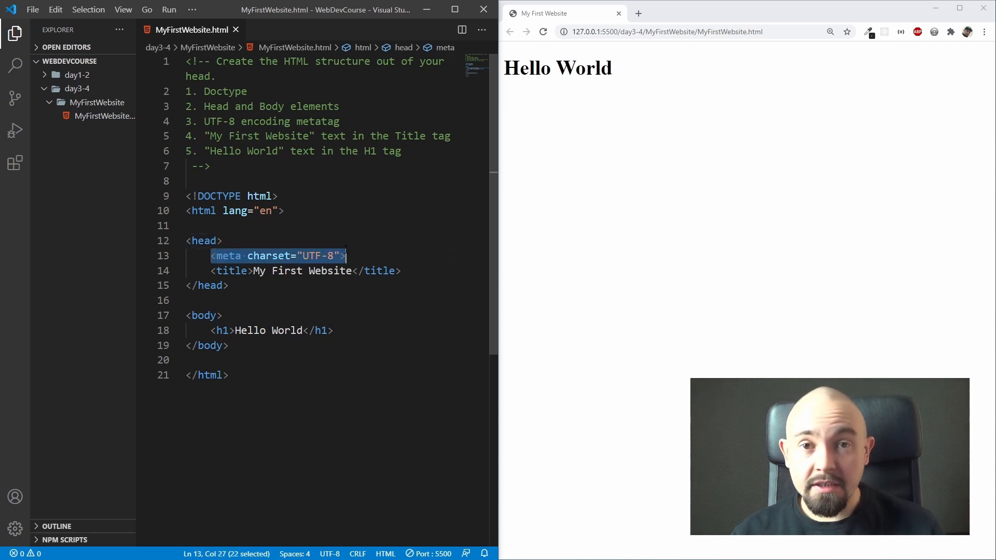
left_click(213, 271)
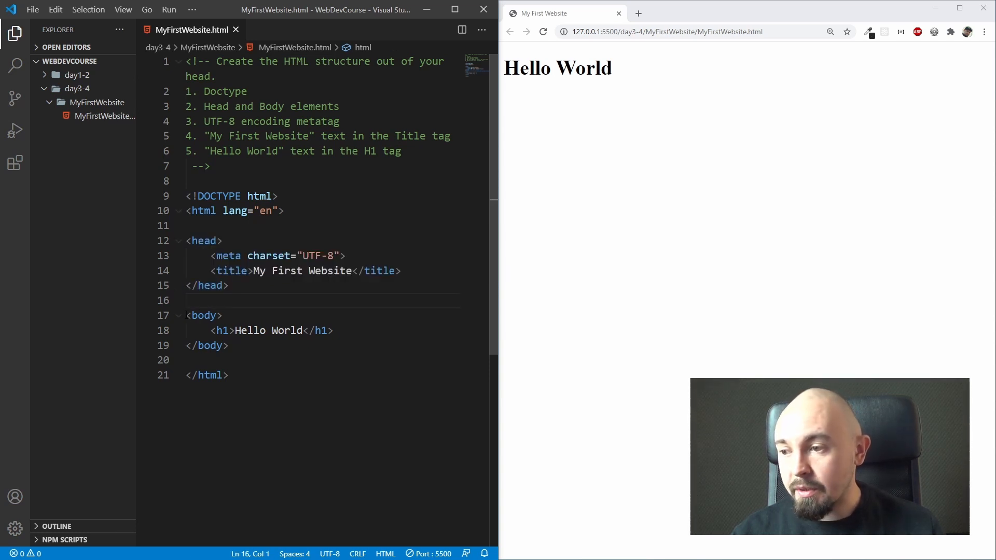
double_click(204, 315)
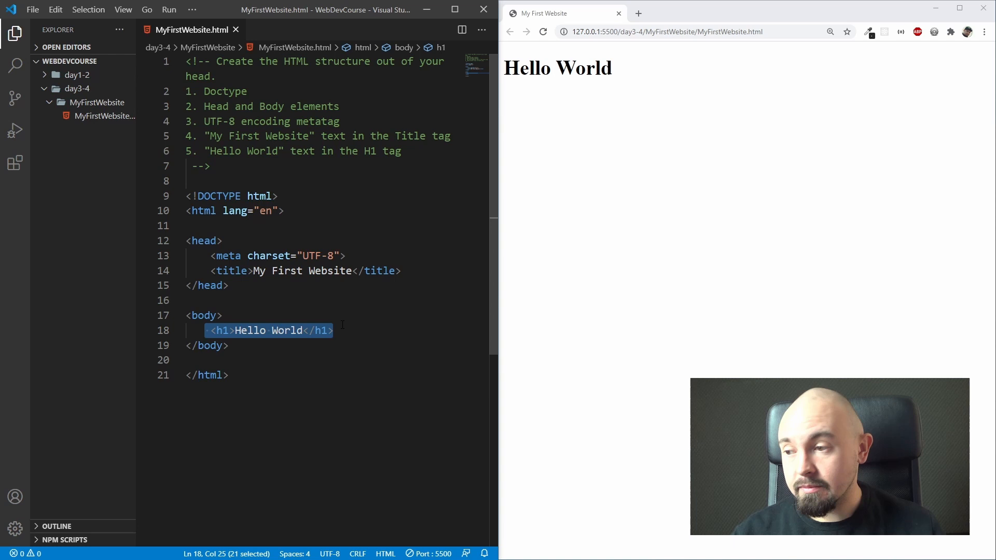
left_click(206, 344)
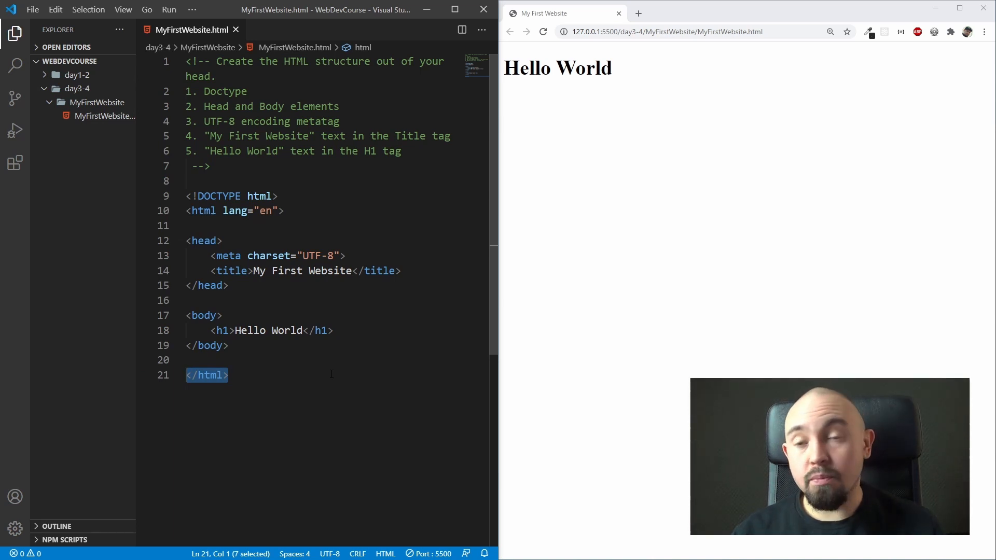
double_click(557, 69)
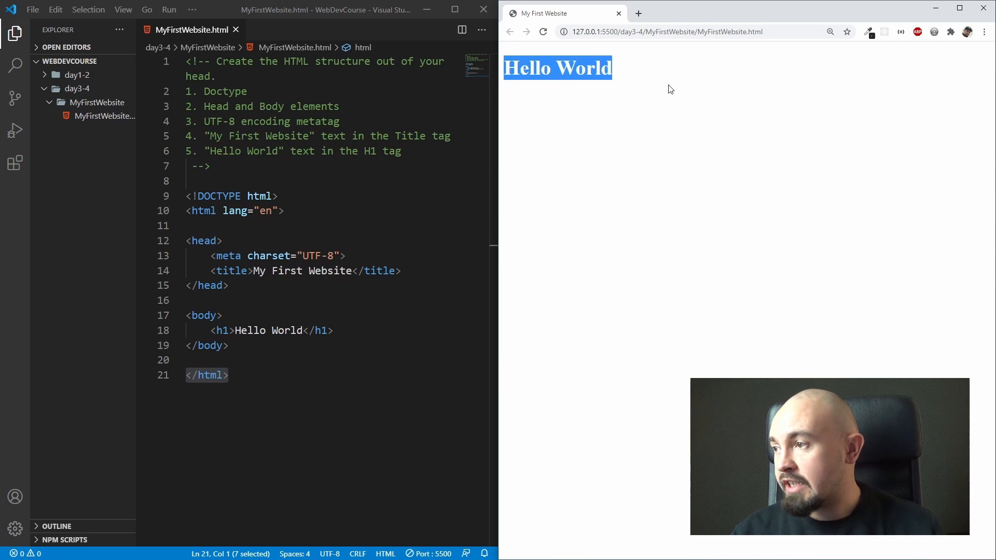
mouse_move(647, 139)
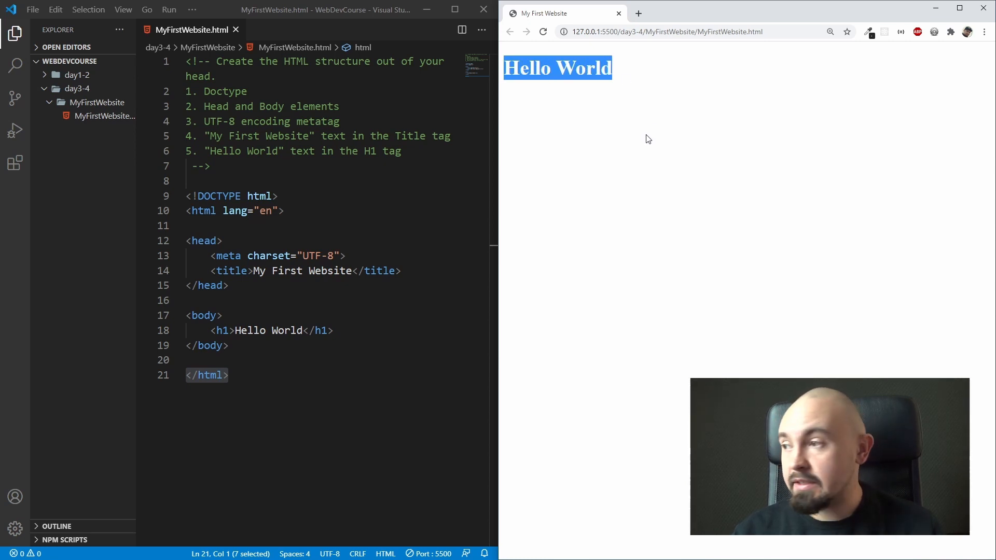